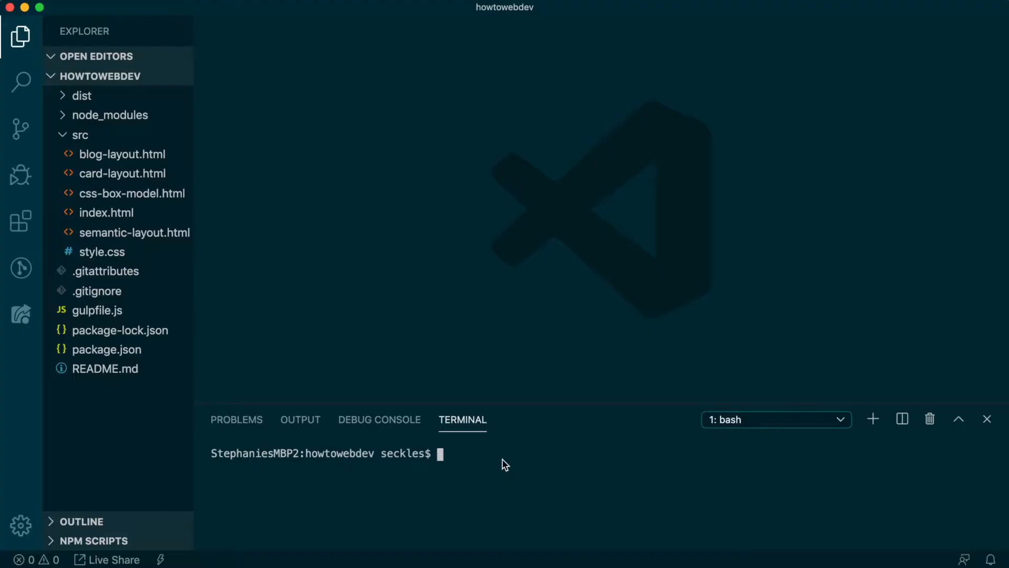
{"action": "mouse_move", "coordinate": [467, 462]}
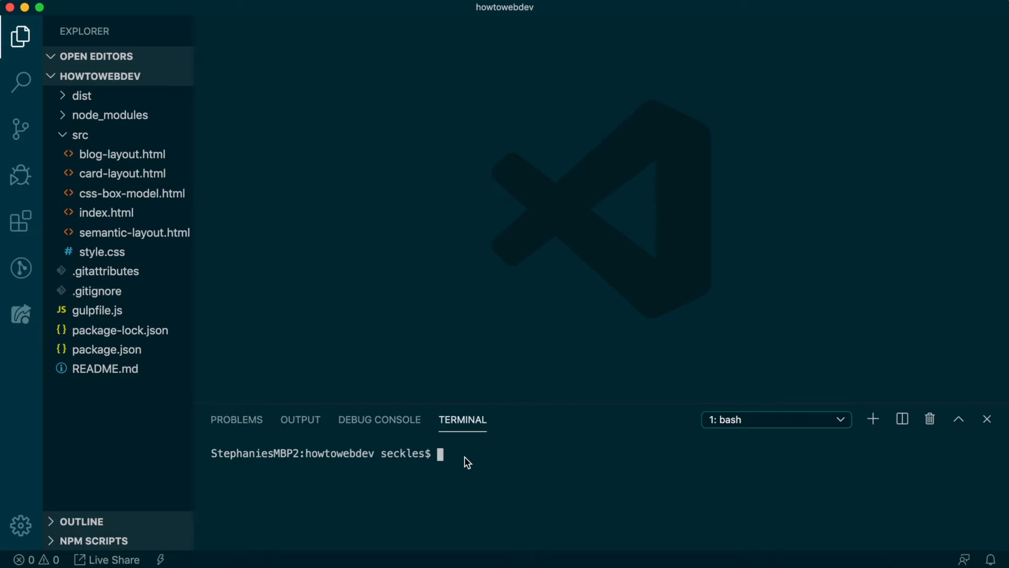
- Run npm run start in the terminal to serve the Hello World page locally
{"action": "type", "text": "npm run start"}
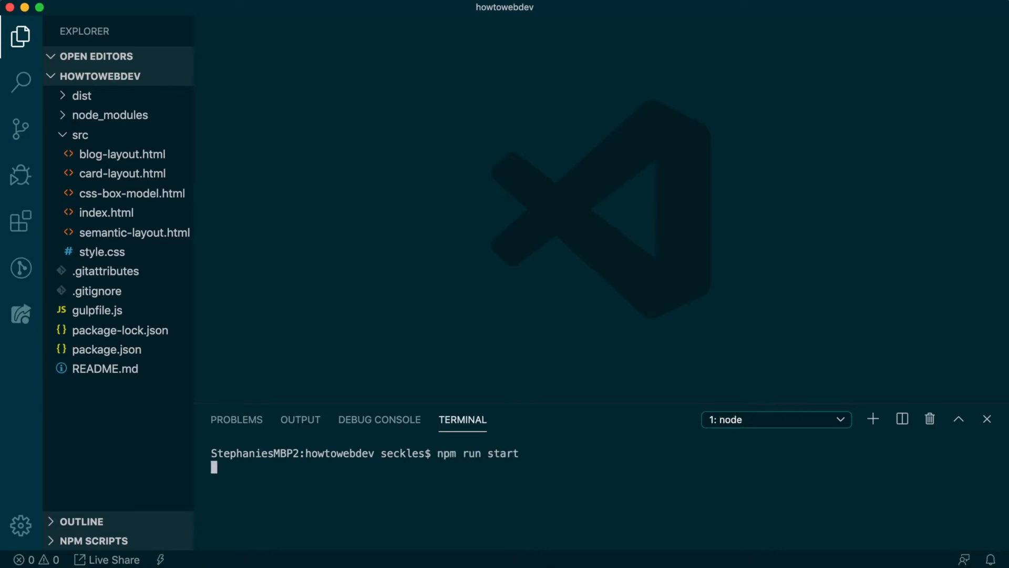
{"action": "key", "text": "enter"}
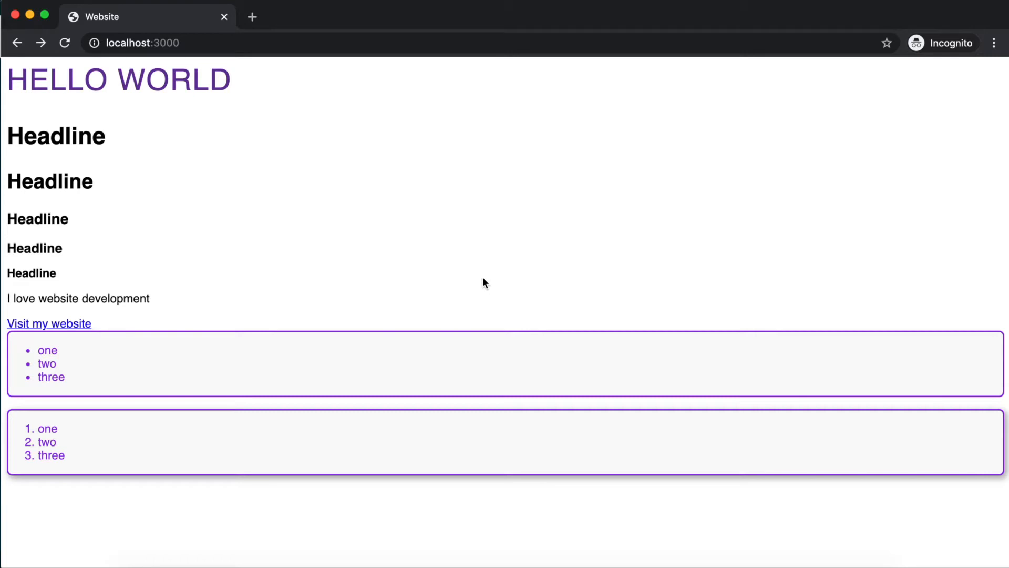
{"action": "mouse_move", "coordinate": [461, 263]}
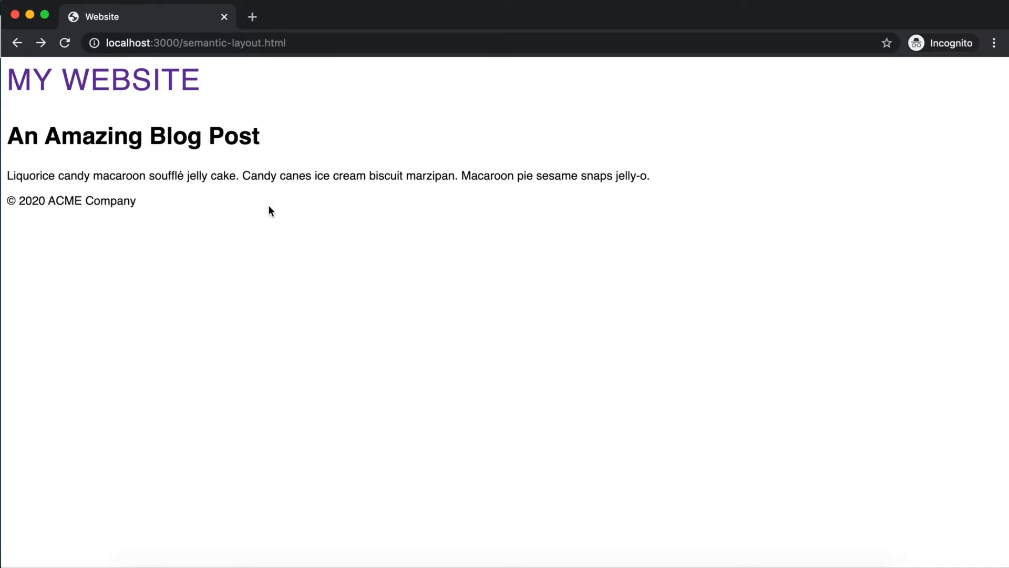
{"action": "mouse_move", "coordinate": [282, 173]}
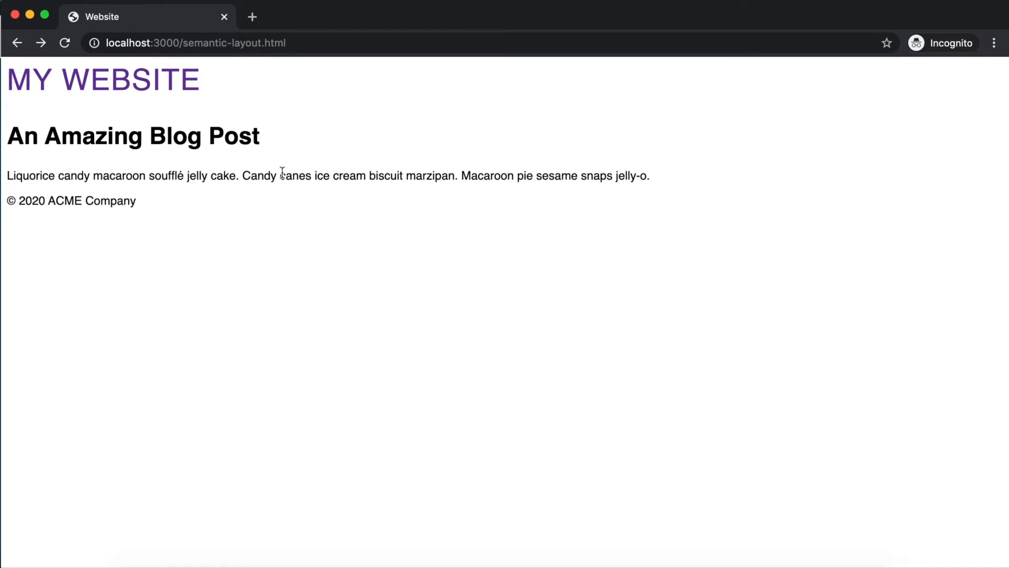
{"action": "mouse_move", "coordinate": [277, 132]}
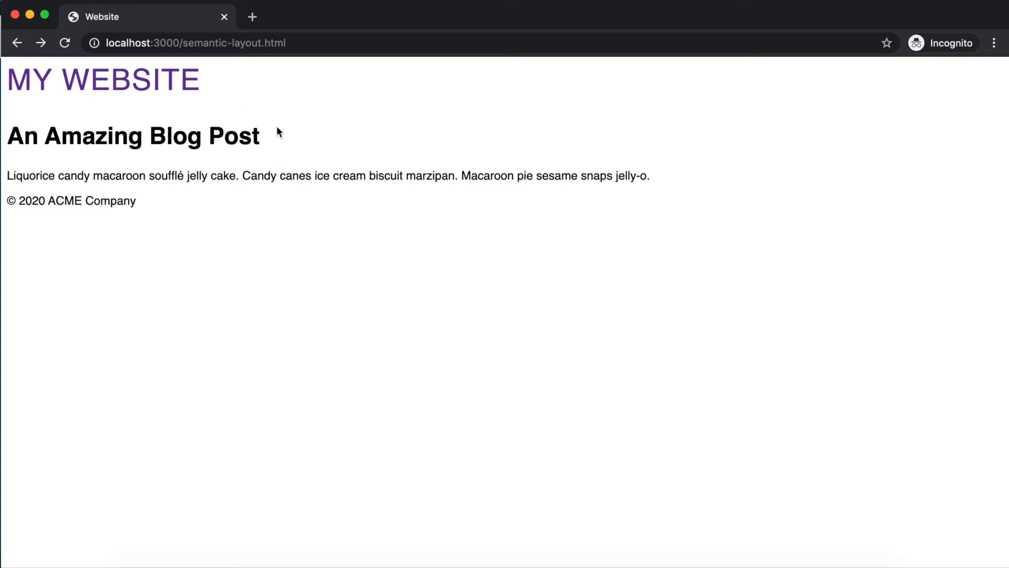
{"action": "mouse_move", "coordinate": [282, 140]}
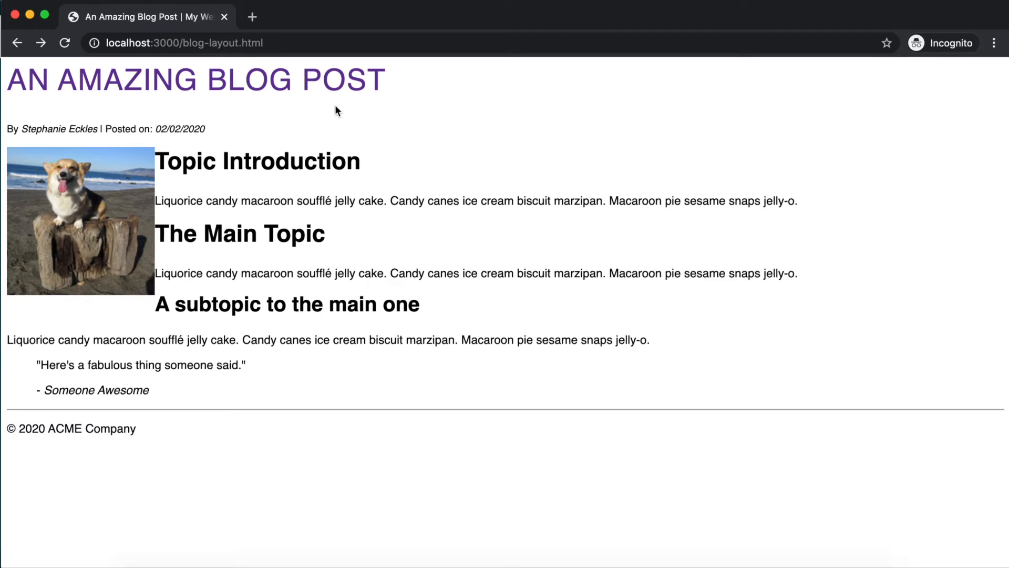
{"action": "mouse_move", "coordinate": [382, 186]}
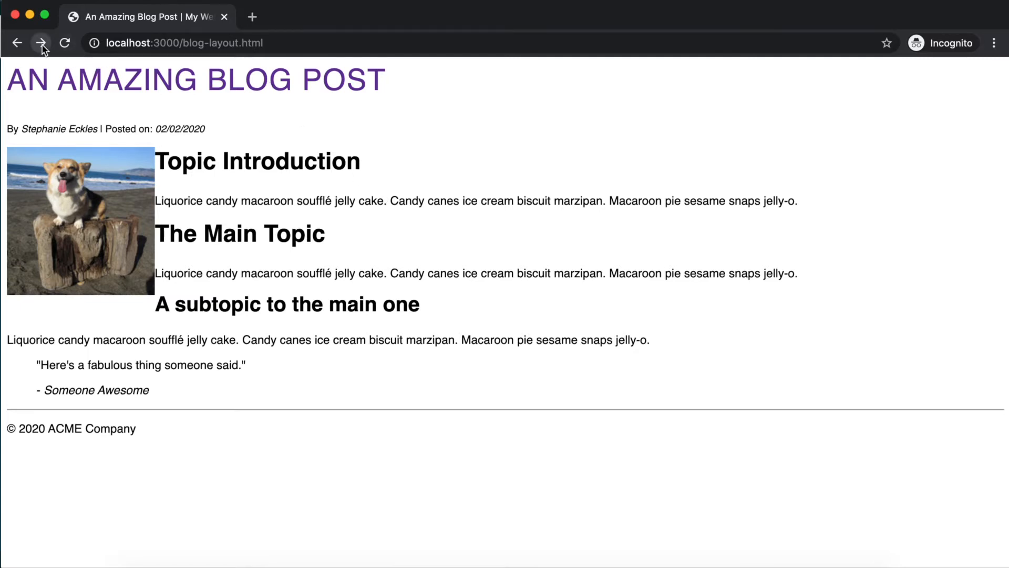
- Go forward in the browser to the card-layout.html widget store page
{"action": "left_click", "coordinate": [41, 43]}
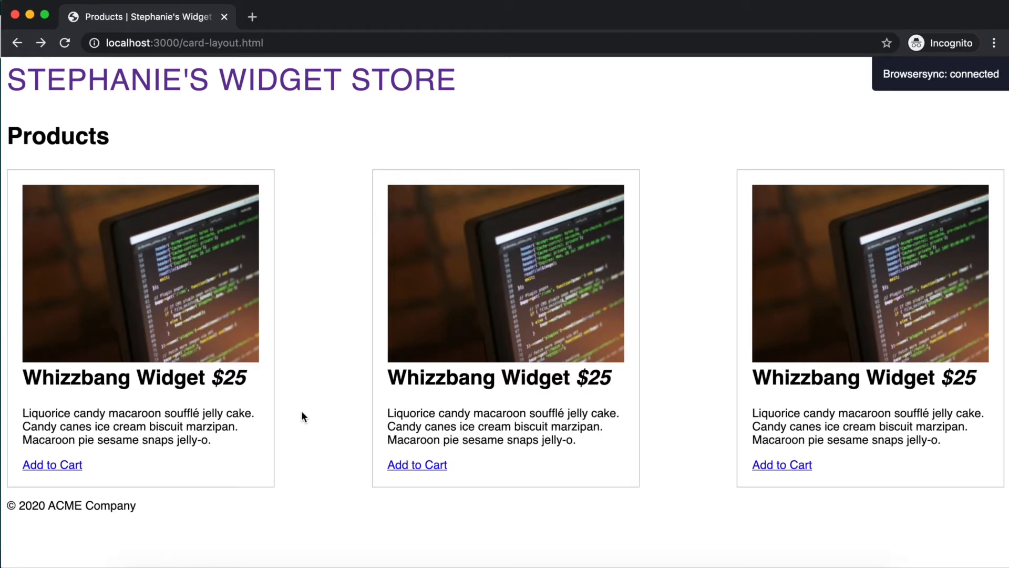
{"action": "mouse_move", "coordinate": [401, 430]}
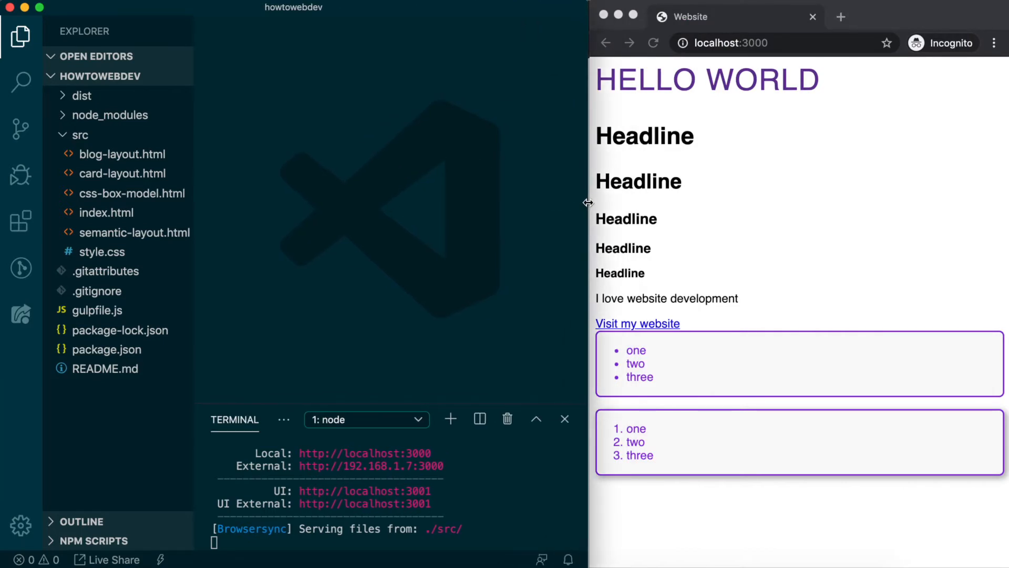
{"action": "mouse_move", "coordinate": [102, 251]}
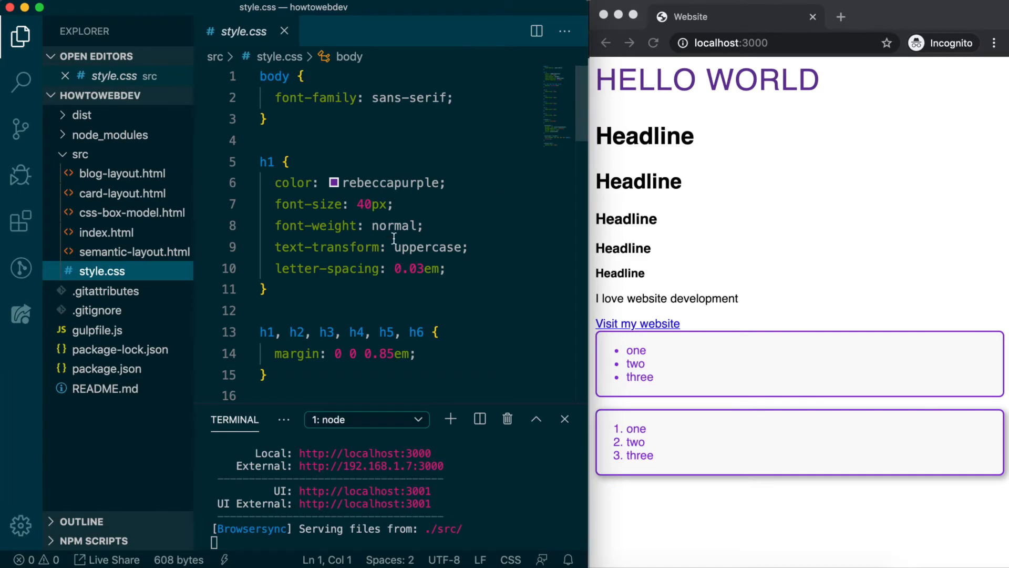
- Scroll down style.css to the .container--raised box-shadow rule
{"action": "scroll", "scroll_direction": "down", "scroll_amount": 3}
{"action": "type", "text": "box-shadow: 3px 3px 8px 1px rgba(0,0,0,0.3);"}
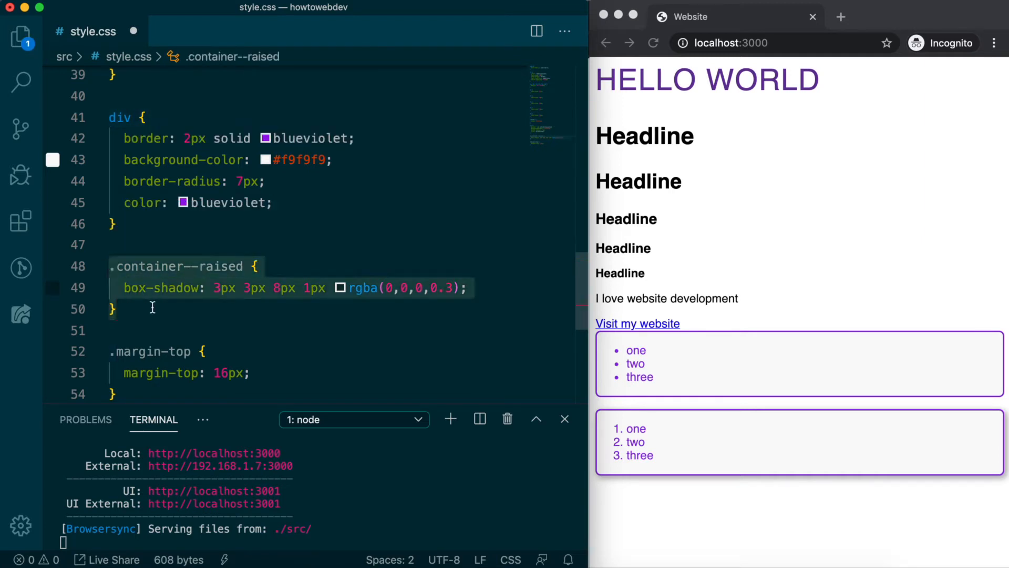
- Comment out the .container--raised box-shadow rule and show the project's file list
{"action": "key", "text": "cmd+/"}
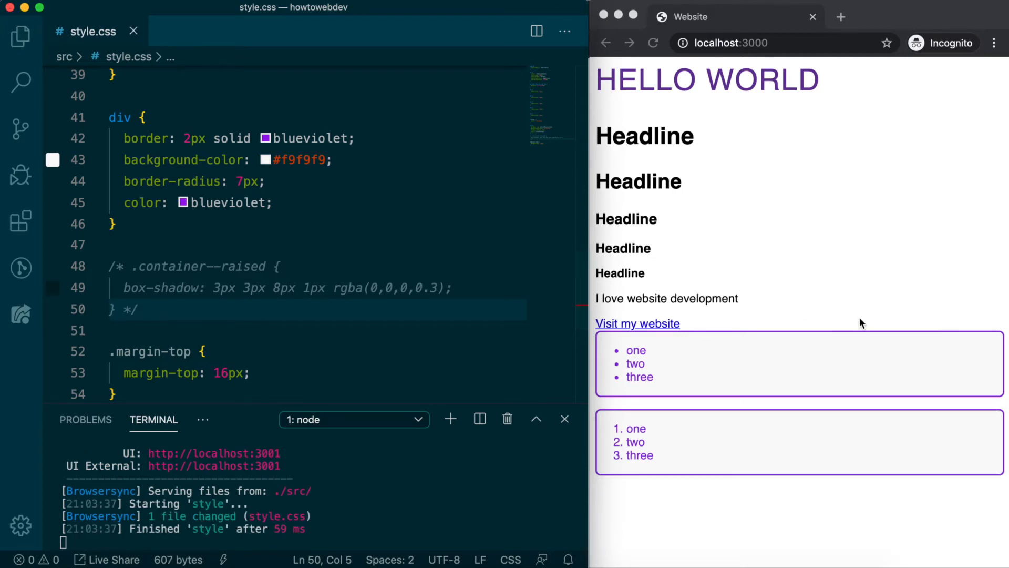
{"action": "mouse_move", "coordinate": [942, 485]}
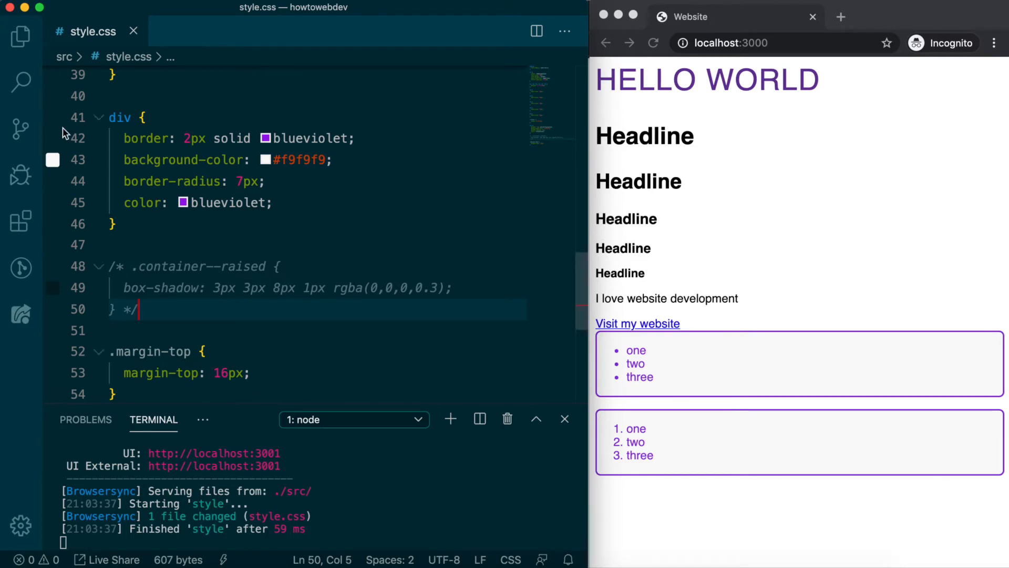
{"action": "left_click", "coordinate": [21, 36]}
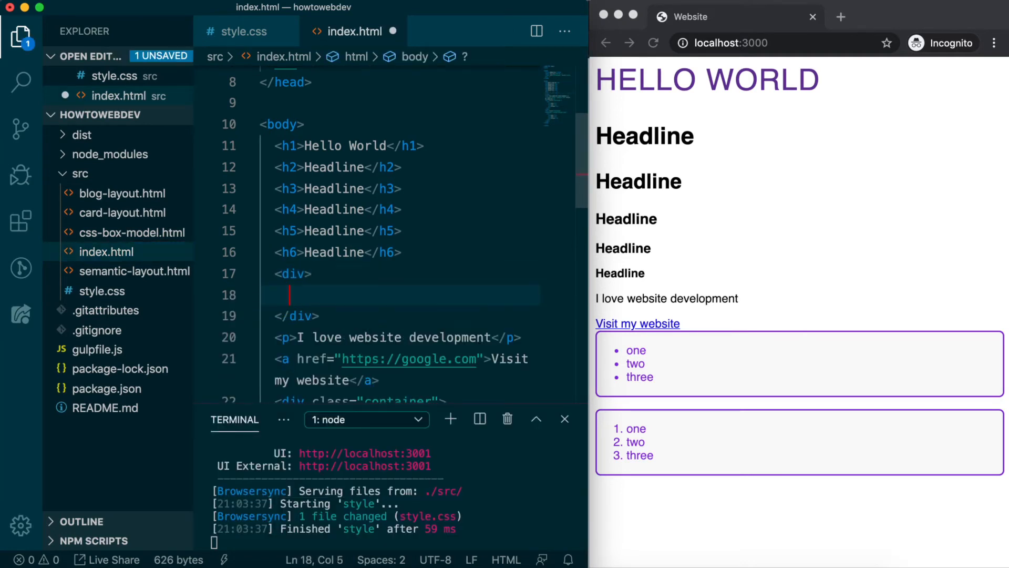
- Place '<p>I love website development</p>' inside a div in index.html and save
{"action": "type", "text": "<p>I love website development</p>"}
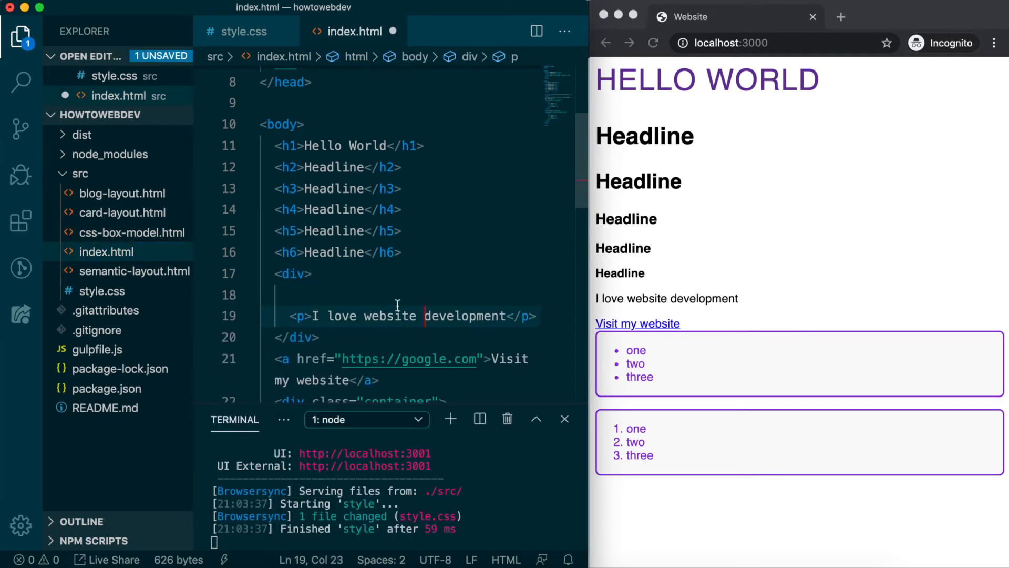
{"action": "key", "text": "cmd+s"}
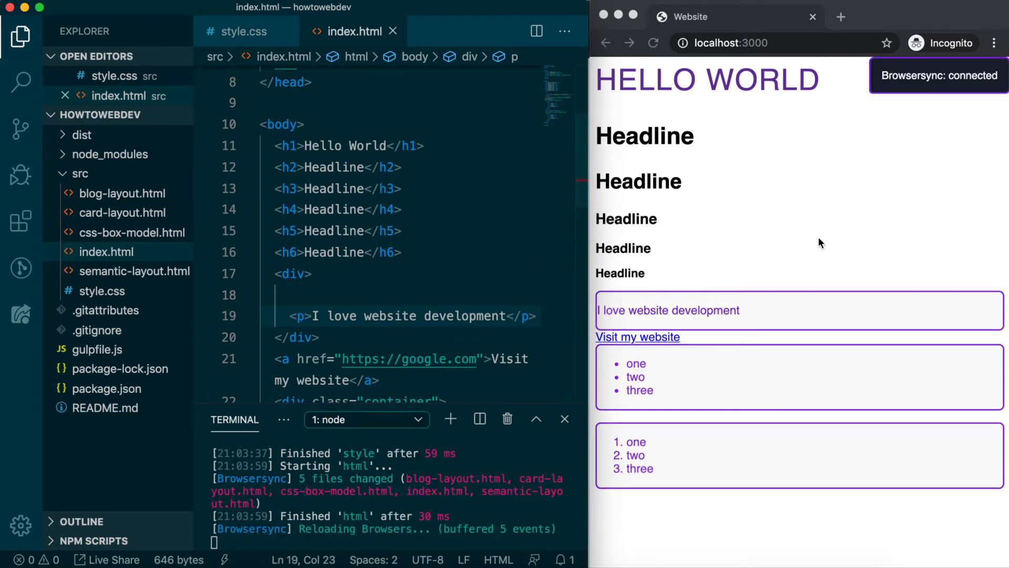
{"action": "mouse_move", "coordinate": [799, 313]}
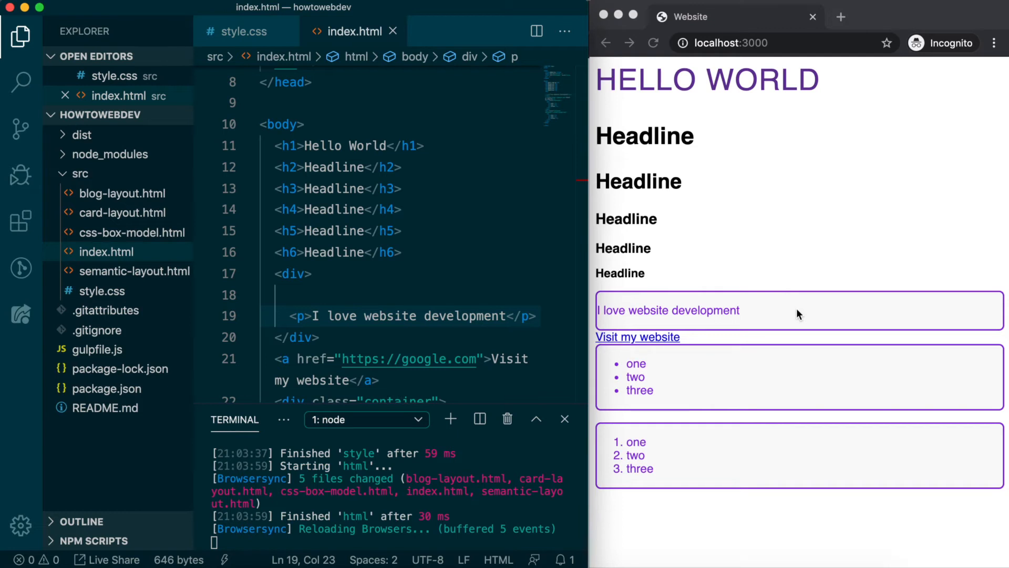
{"action": "left_click", "coordinate": [426, 315]}
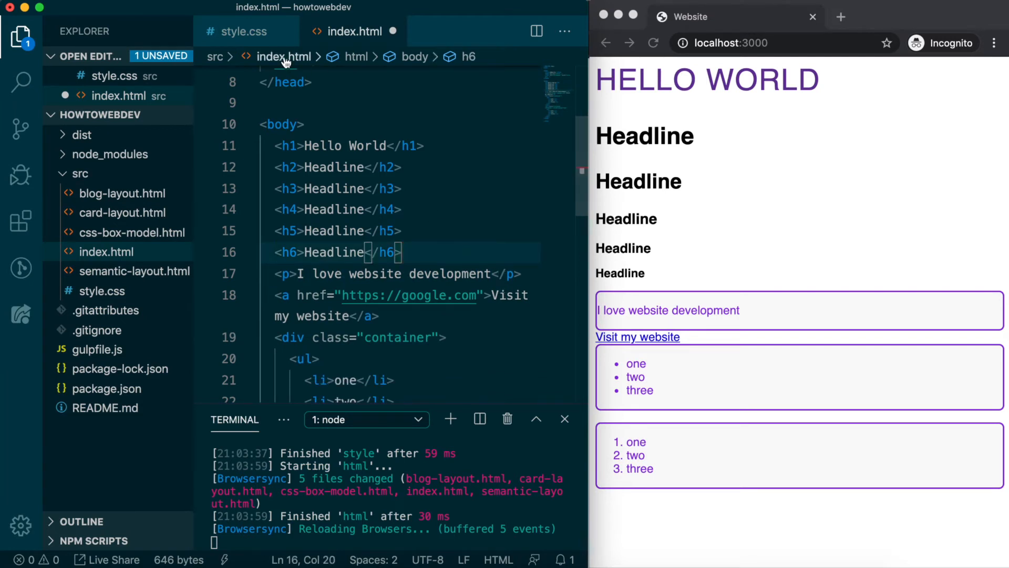
- Return to style.css after the paragraph's div wrapper is removed
{"action": "left_click", "coordinate": [244, 31]}
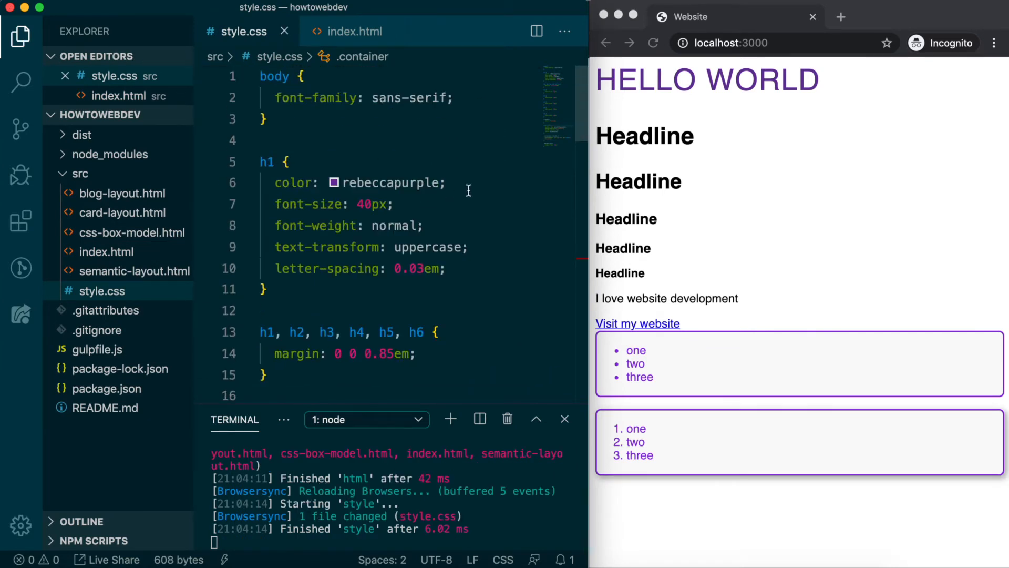
{"action": "mouse_move", "coordinate": [439, 226]}
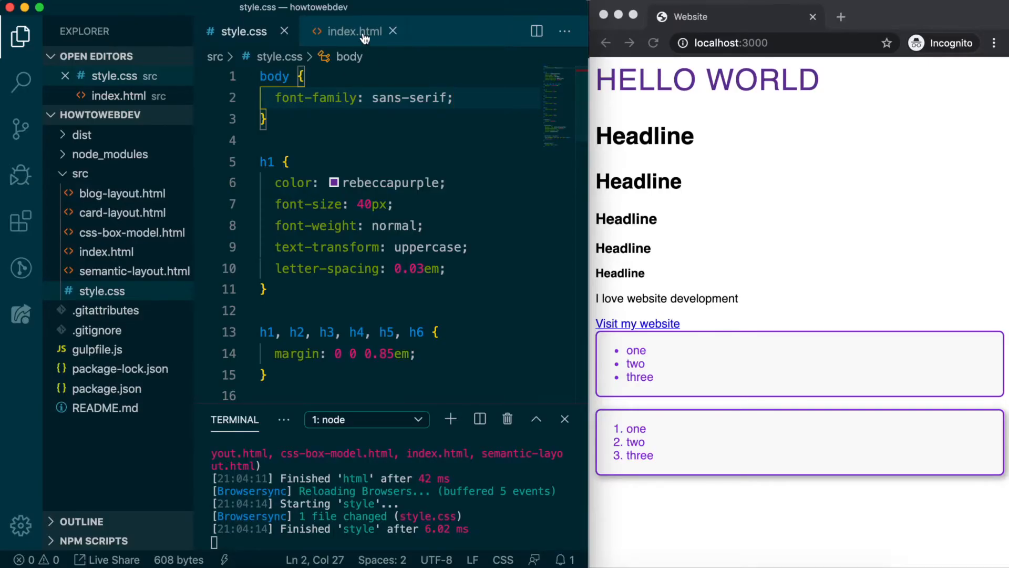
- Switch the editor to index.html to view its body markup
{"action": "left_click", "coordinate": [350, 31]}
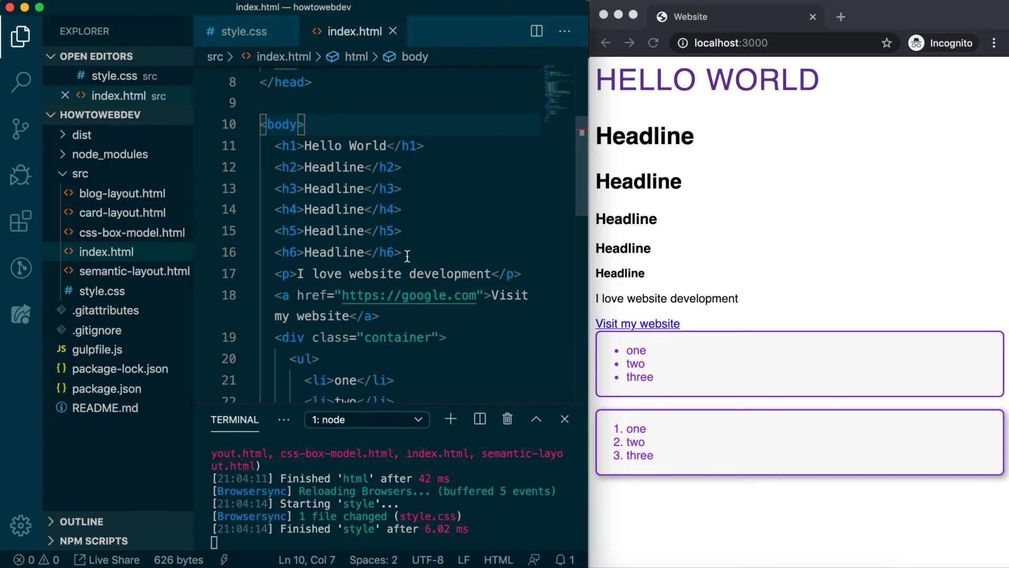
{"action": "mouse_move", "coordinate": [325, 133]}
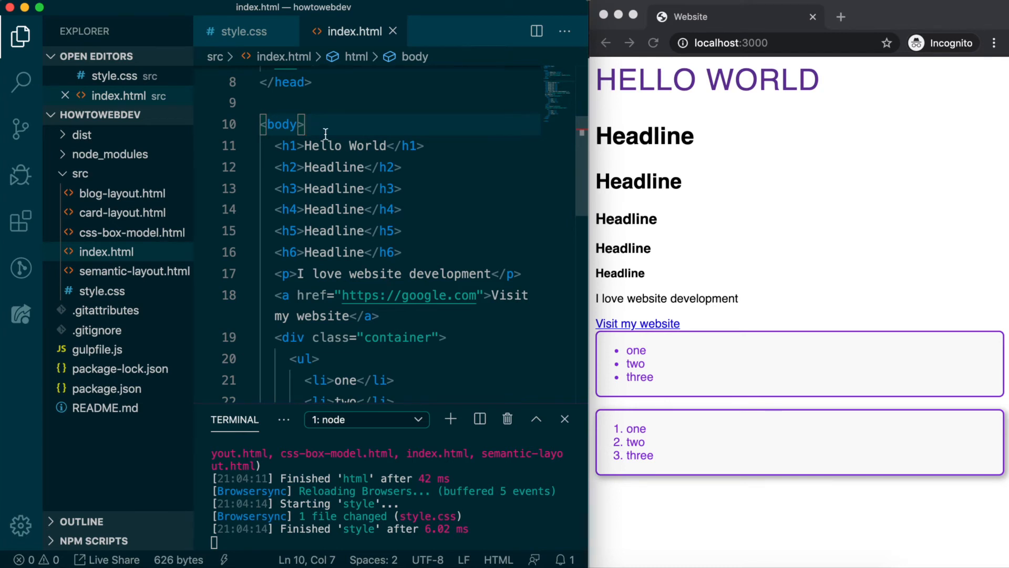
{"action": "left_click", "coordinate": [243, 30]}
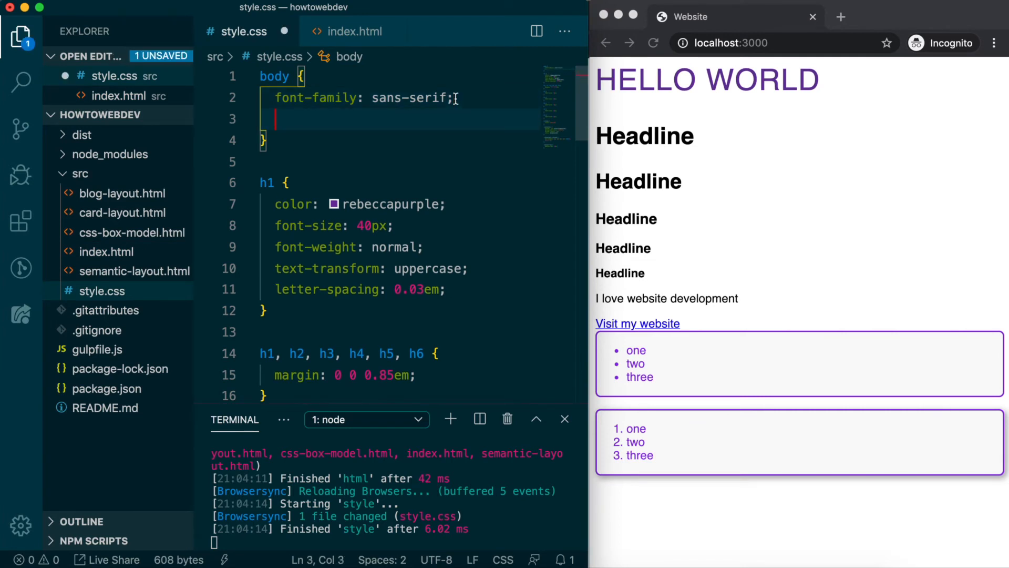
{"action": "type", "text": "color: green;"}
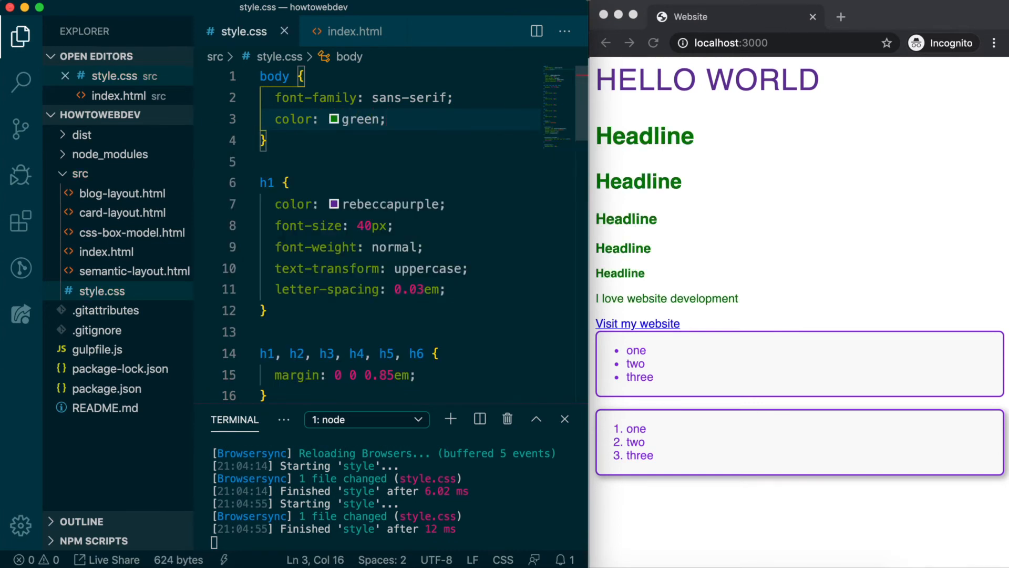
{"action": "mouse_move", "coordinate": [614, 97]}
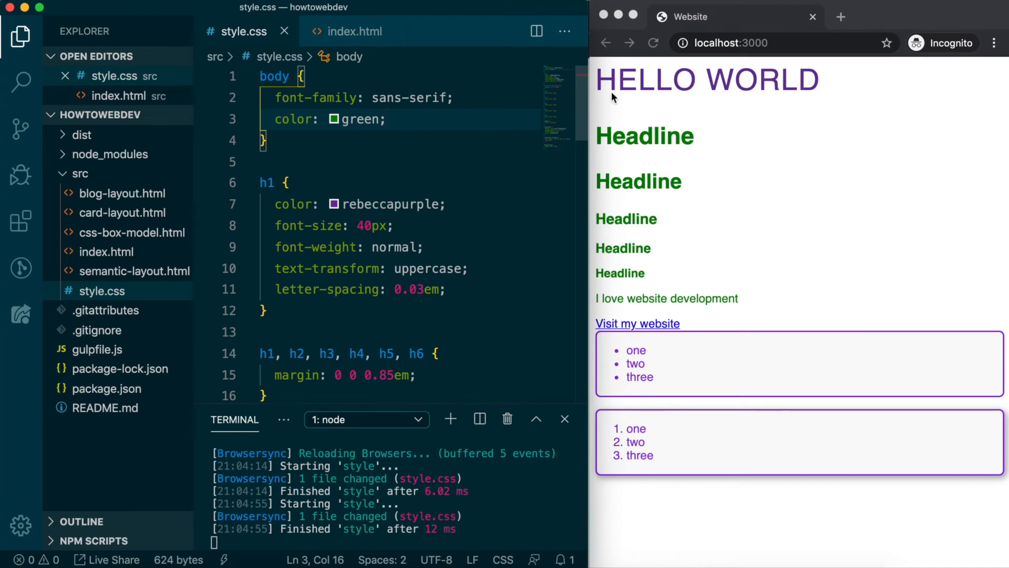
{"action": "mouse_move", "coordinate": [734, 281]}
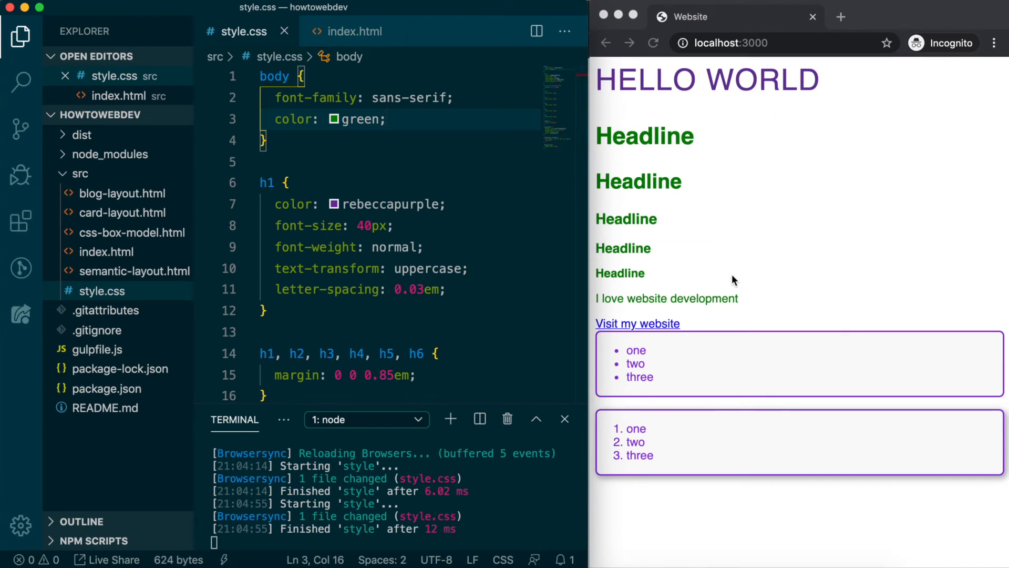
{"action": "mouse_move", "coordinate": [745, 297]}
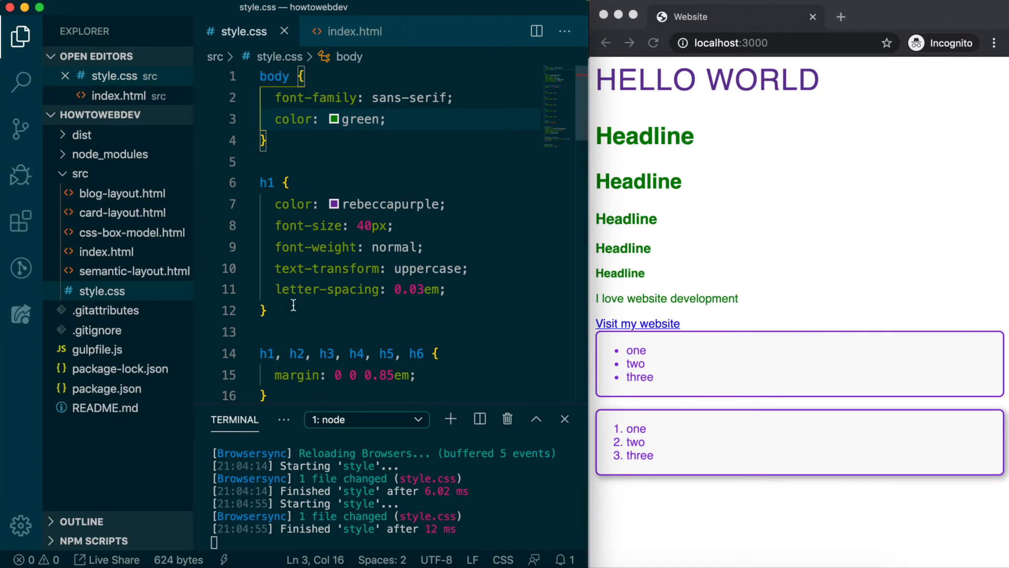
- Write an h2 { color: firebrick; } rule in style.css
{"action": "type", "text": "h2 {"}
{"action": "type", "text": "coo"}
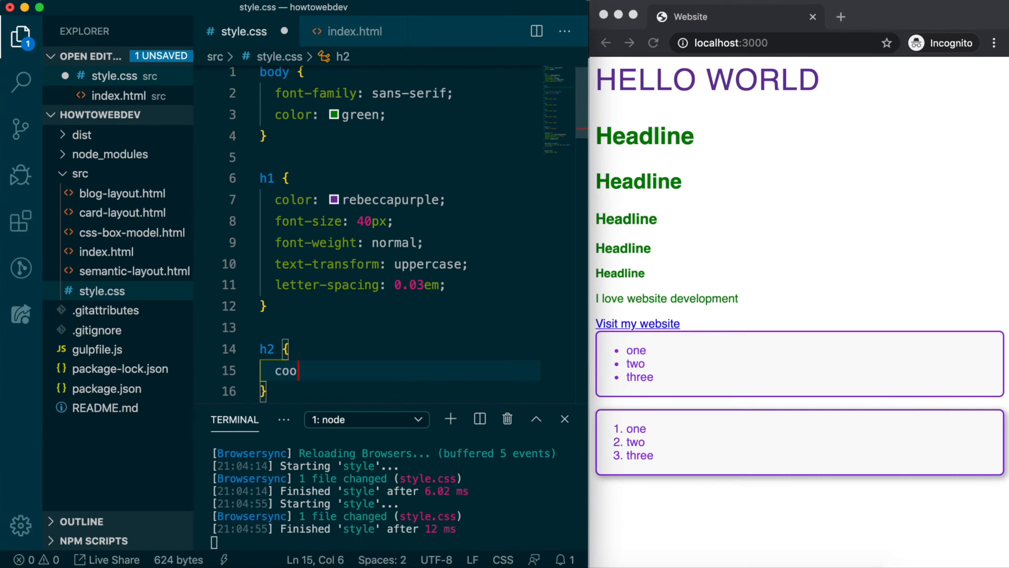
{"action": "type", "text": "lor: firebrick;"}
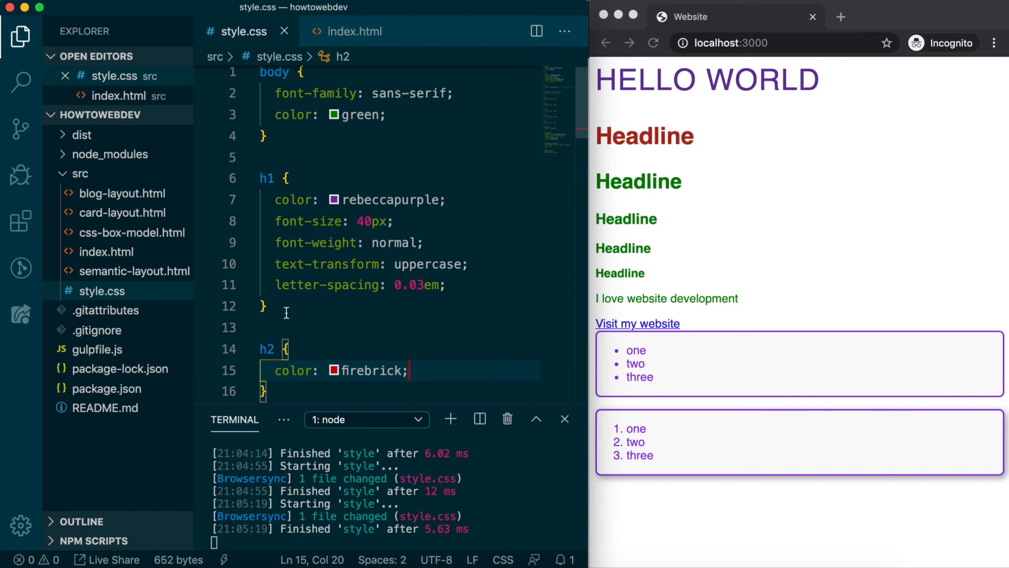
{"action": "mouse_move", "coordinate": [707, 145]}
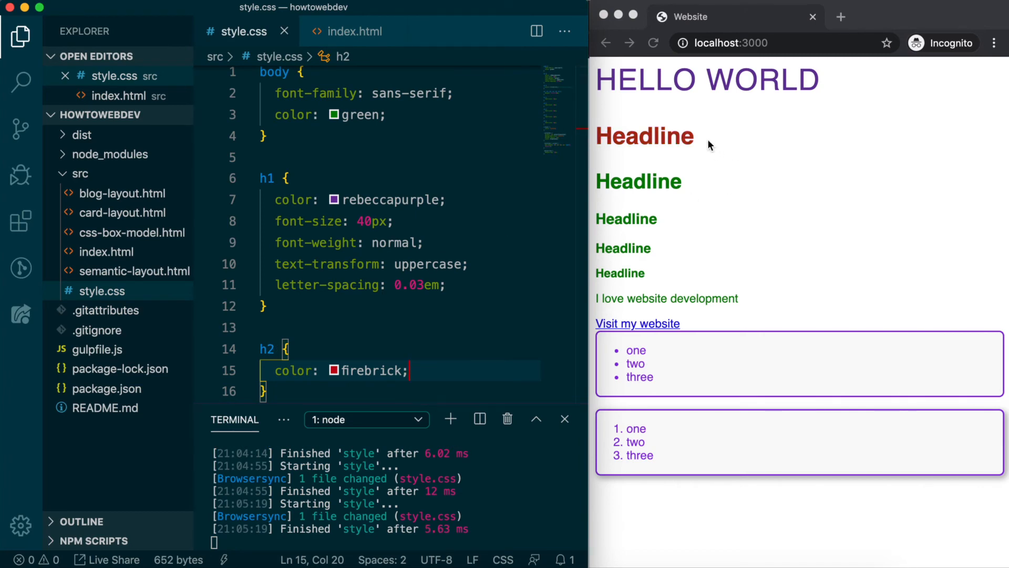
- Add h2 { color: palevioletred; } at the bottom of style.css, then switch to index.html
{"action": "scroll", "scroll_direction": "down", "scroll_amount": 3}
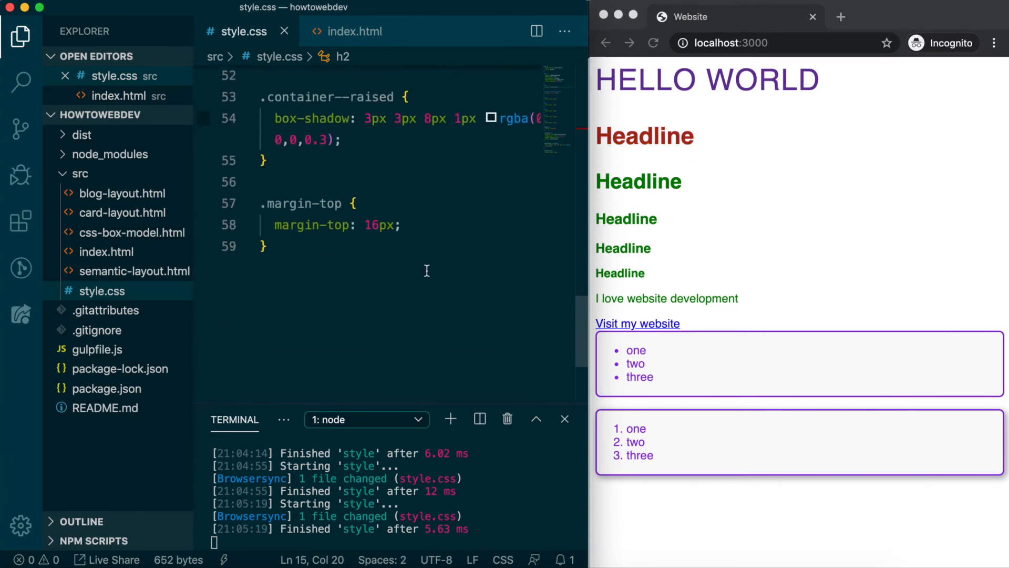
{"action": "type", "text": "h"}
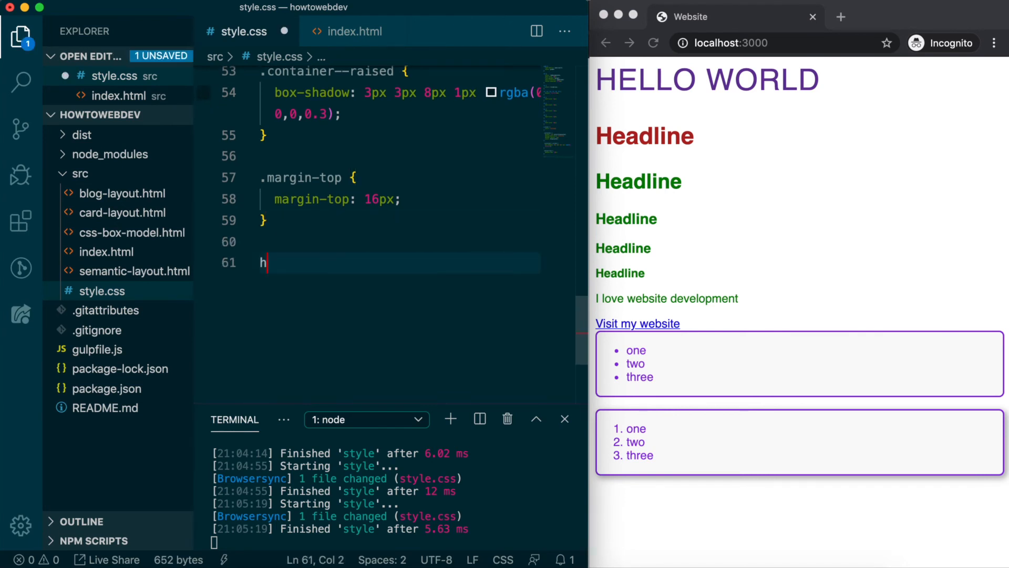
{"action": "type", "text": "2 {"}
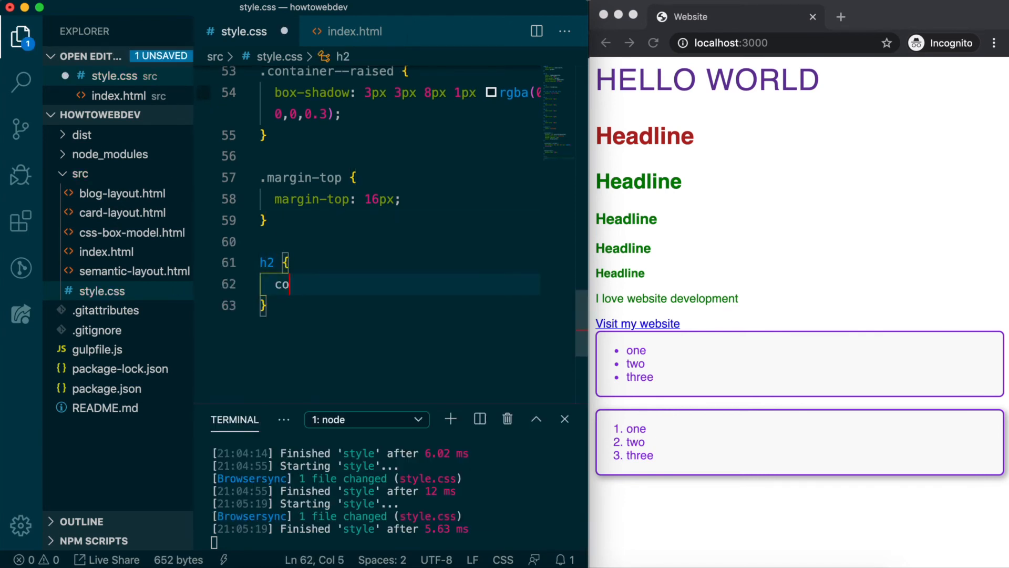
{"action": "type", "text": "lor: p"}
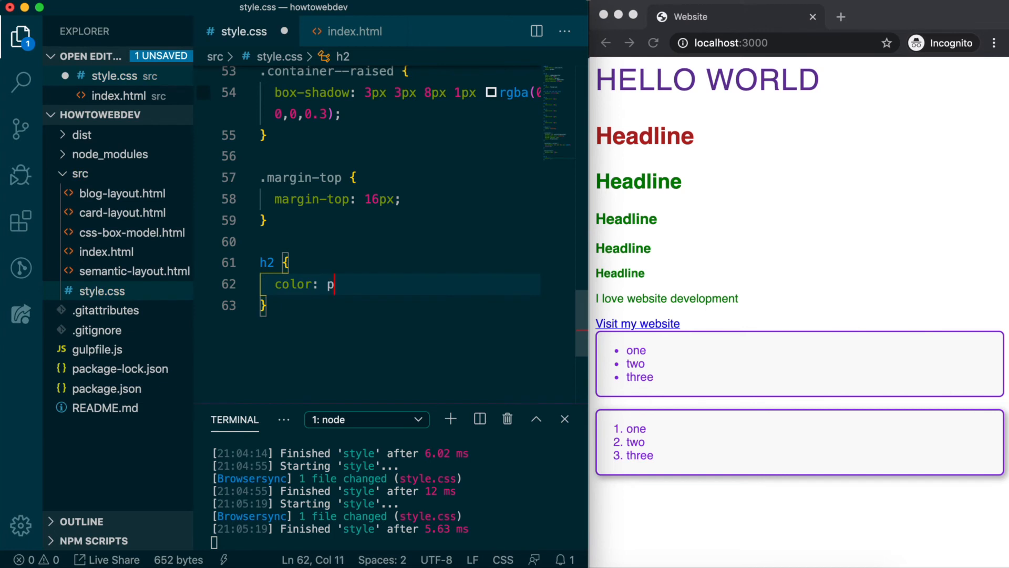
{"action": "type", "text": "alevioletred;"}
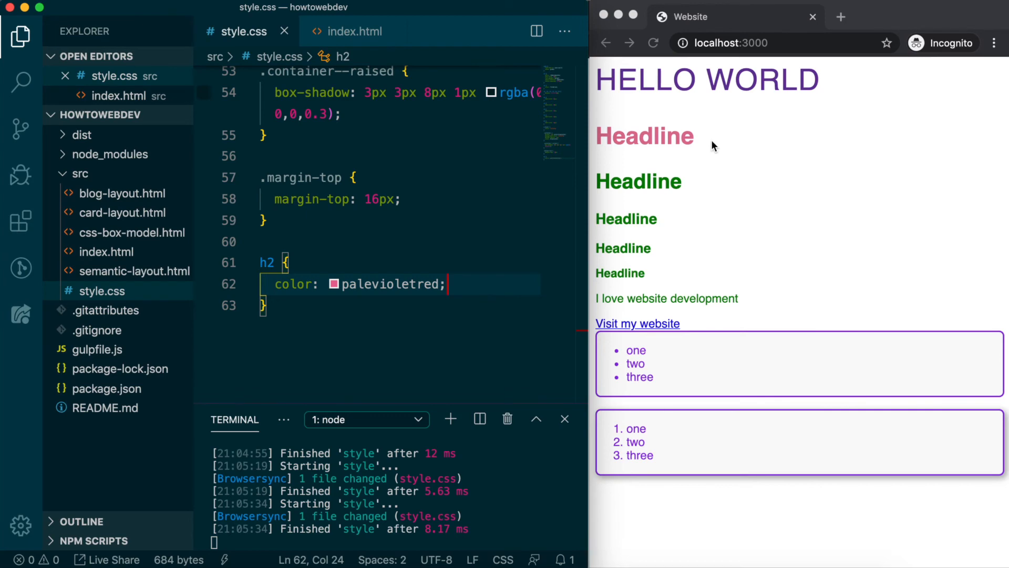
{"action": "left_click", "coordinate": [351, 31]}
{"action": "type", "text": "<h2></h2>"}
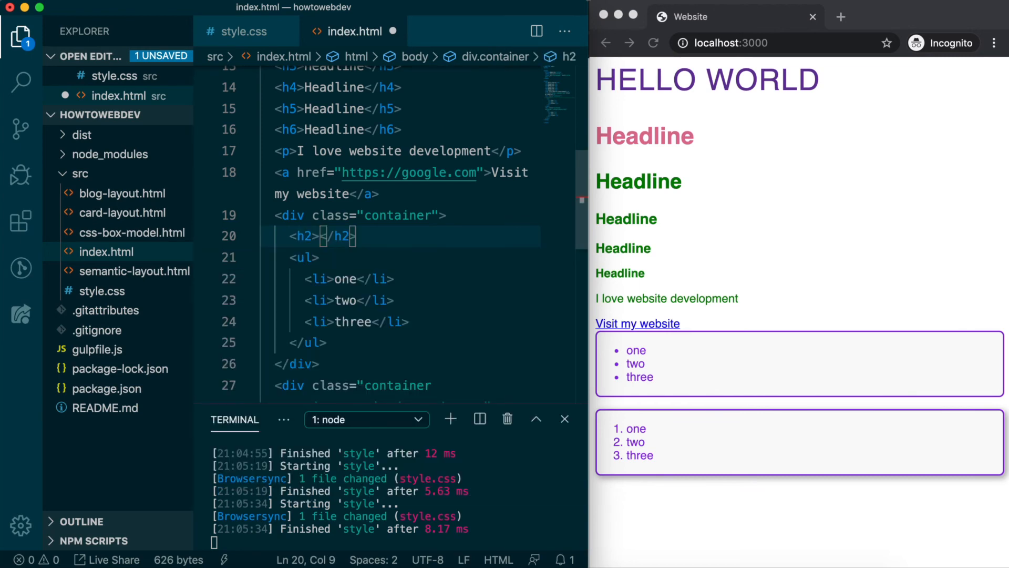
- Type 'Container Headline' into each container's h2 in index.html and save
{"action": "type", "text": "Container Hea"}
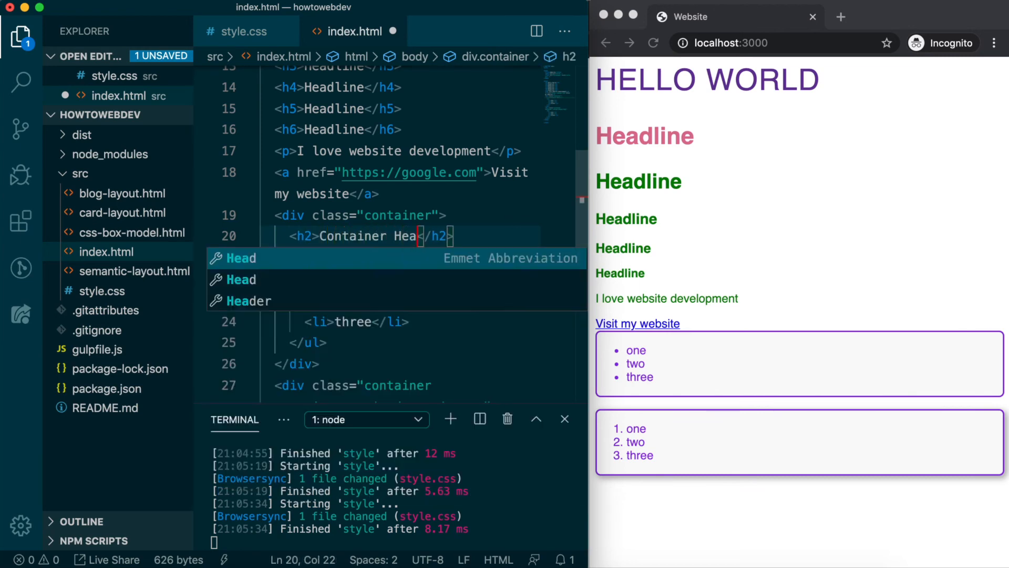
{"action": "type", "text": "dline"}
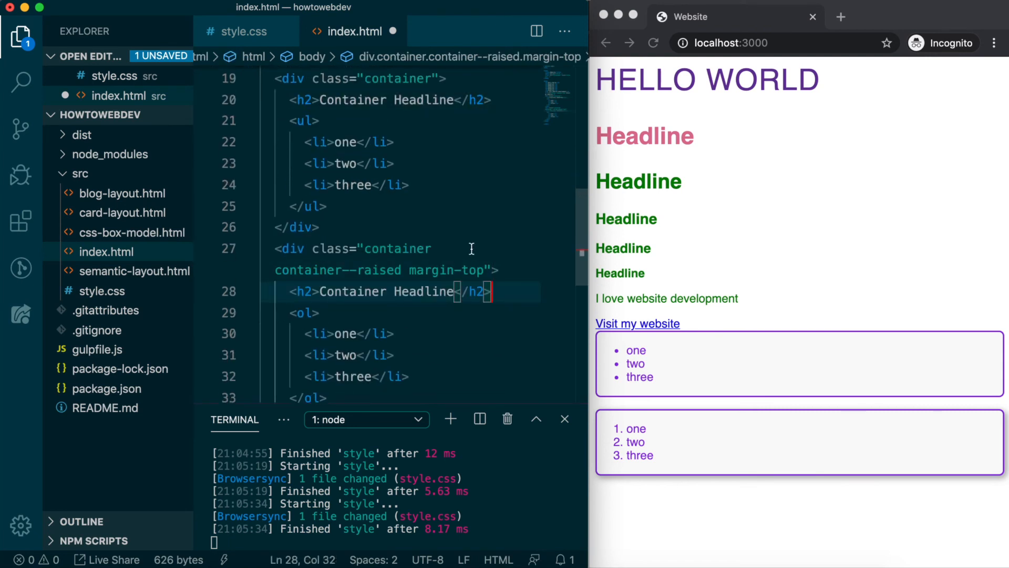
{"action": "key", "text": "cmd+s"}
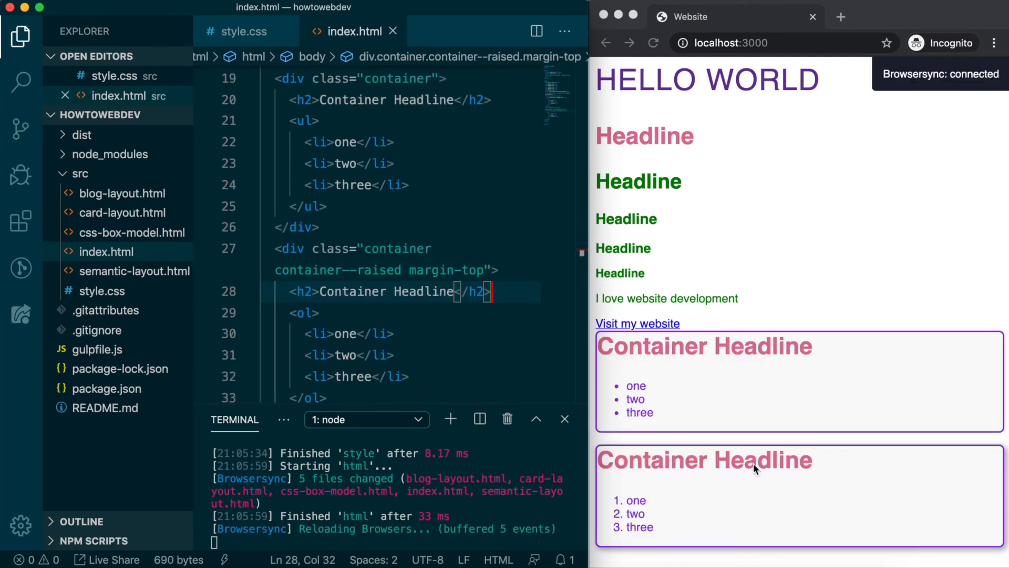
- Inspect the Container Headline h2 in Chrome DevTools to see palevioletred overriding firebrick
{"action": "right_click", "coordinate": [767, 346]}
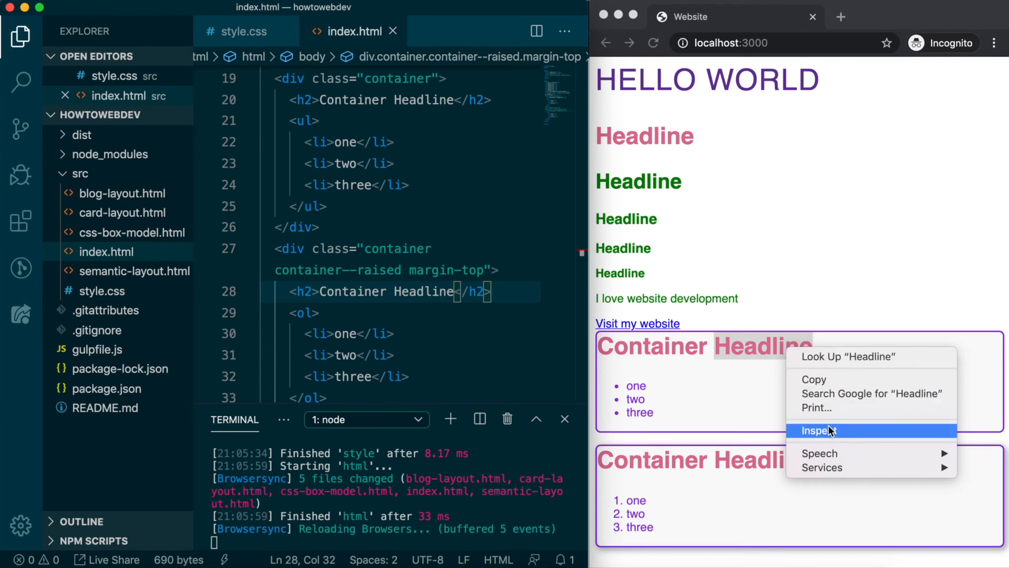
{"action": "left_click", "coordinate": [816, 430]}
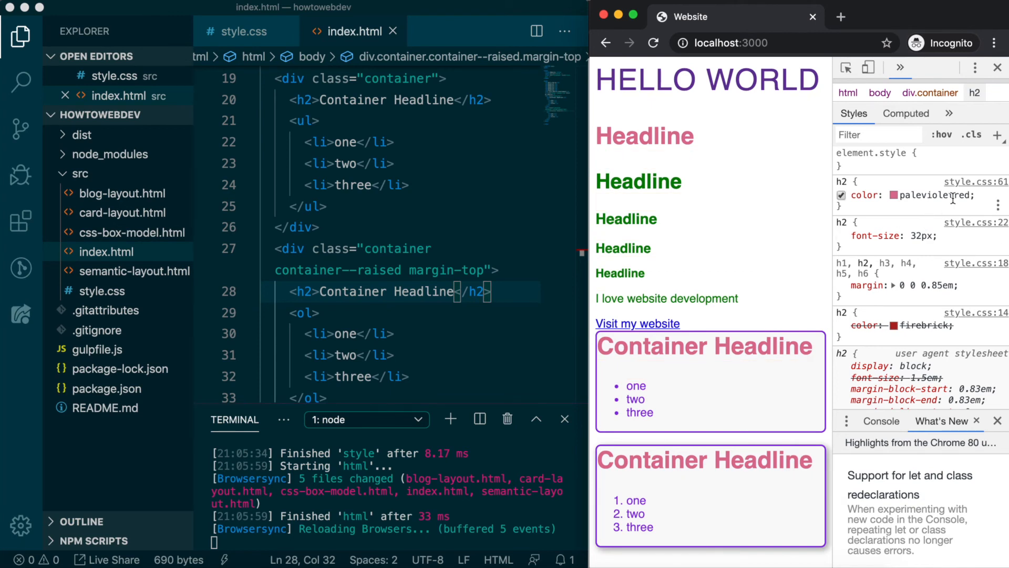
{"action": "mouse_move", "coordinate": [992, 182]}
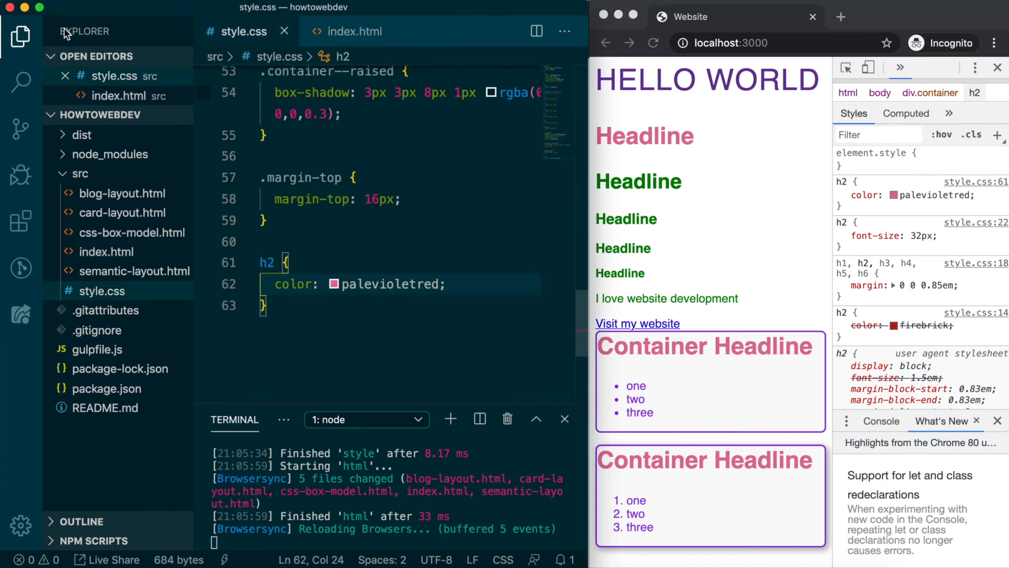
- Add a .container h2 { color: blueviolet; } rule below the .container rule in style.css
{"action": "left_click", "coordinate": [20, 35]}
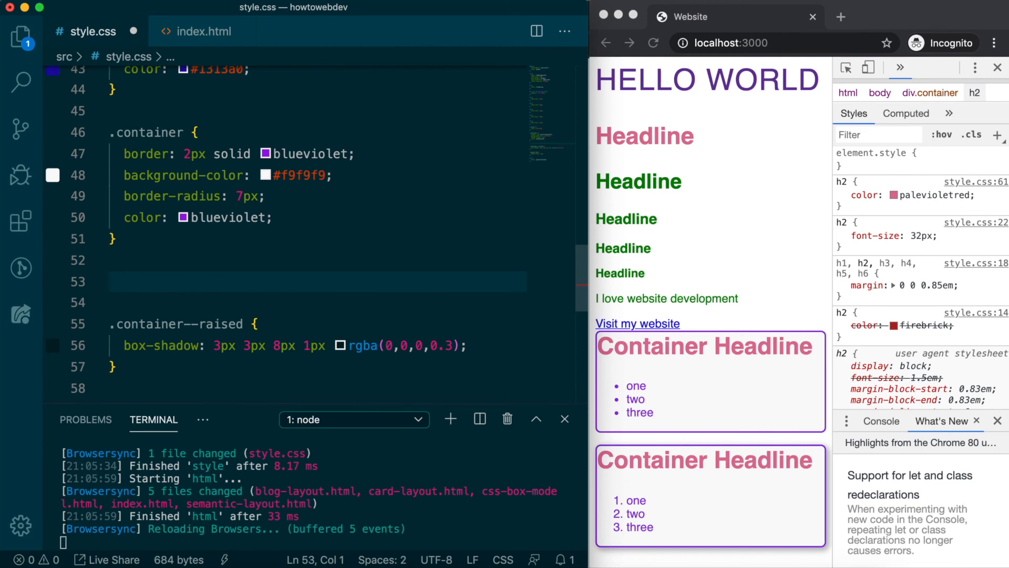
{"action": "type", "text": ".containe"}
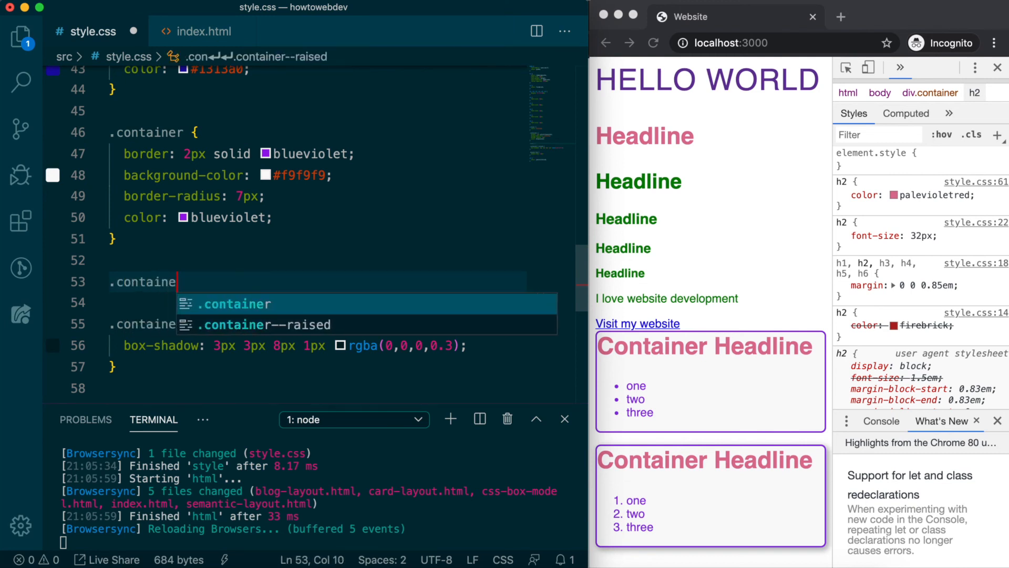
{"action": "type", "text": "h2 {"}
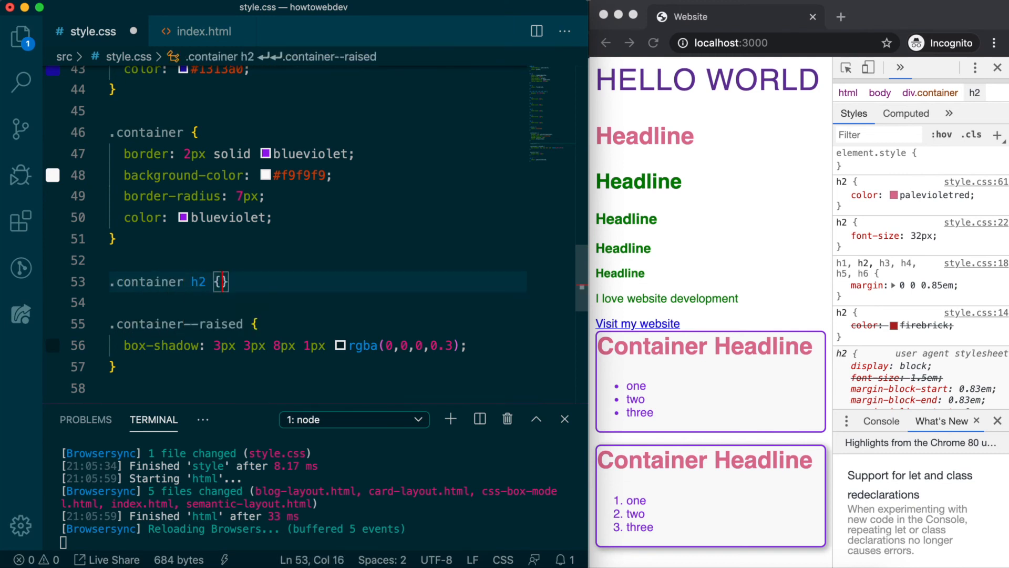
{"action": "type", "text": "color"}
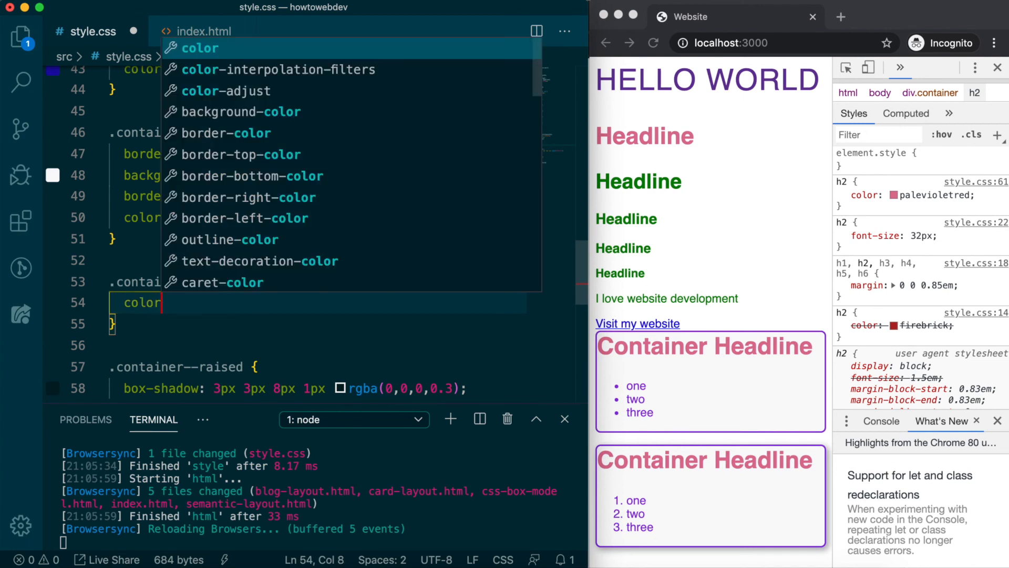
{"action": "type", "text": "blueviolet;"}
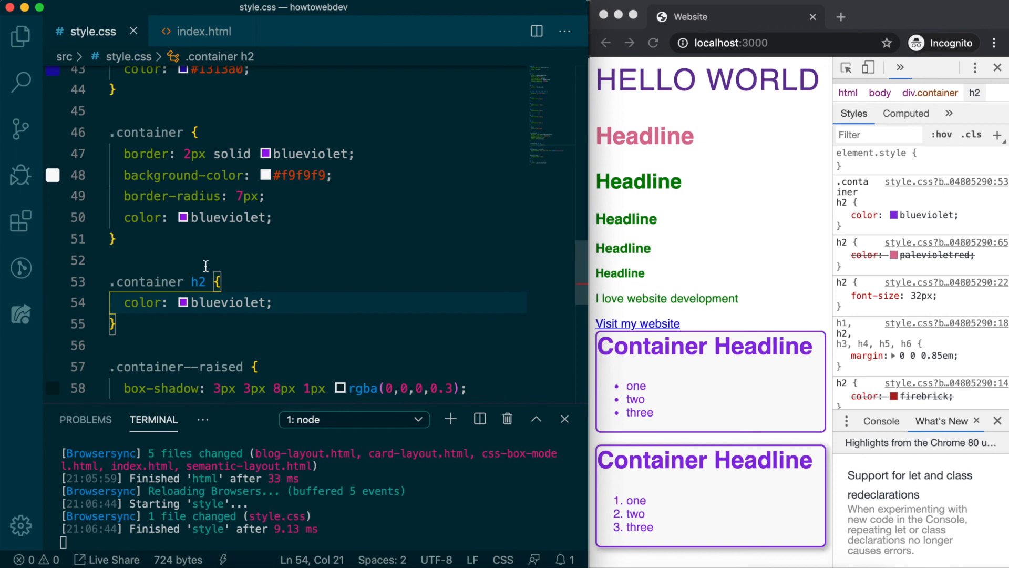
{"action": "mouse_move", "coordinate": [278, 216]}
{"action": "type", "text": "."}
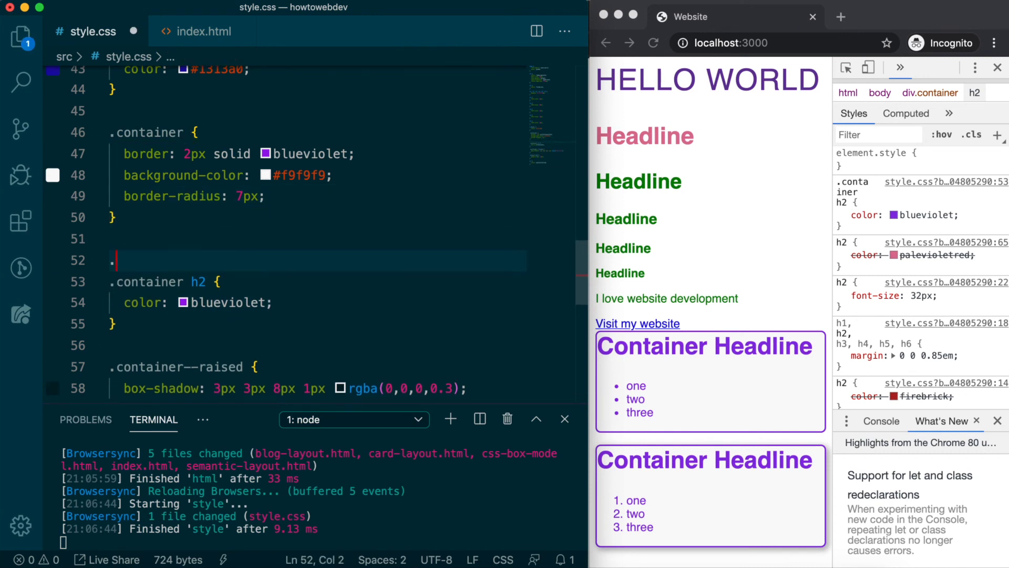
- Group the selector as .container, .container h2 to share blueviolet, and save the stylesheet
{"action": "type", "text": "container,"}
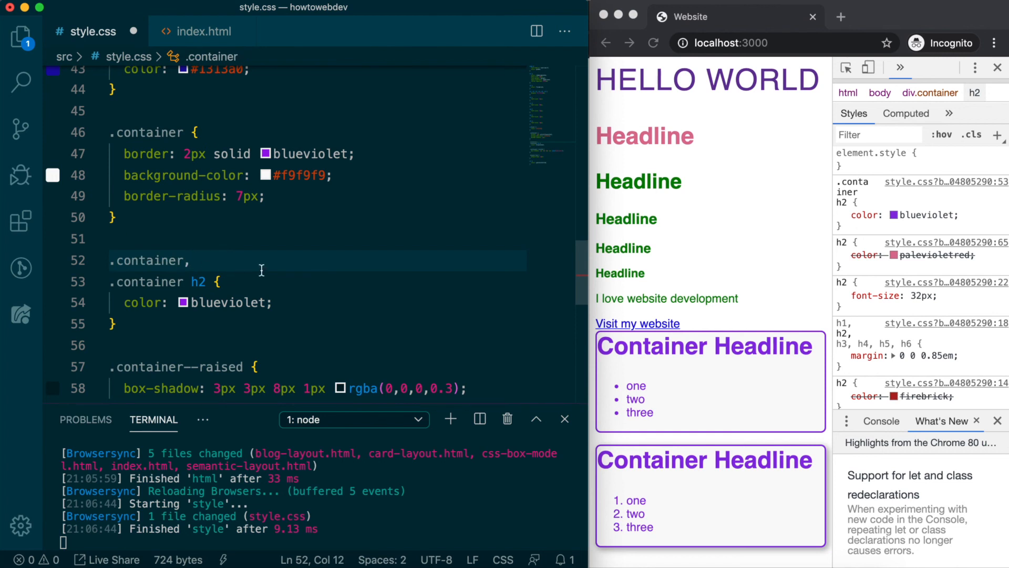
{"action": "key", "text": "cmd+s"}
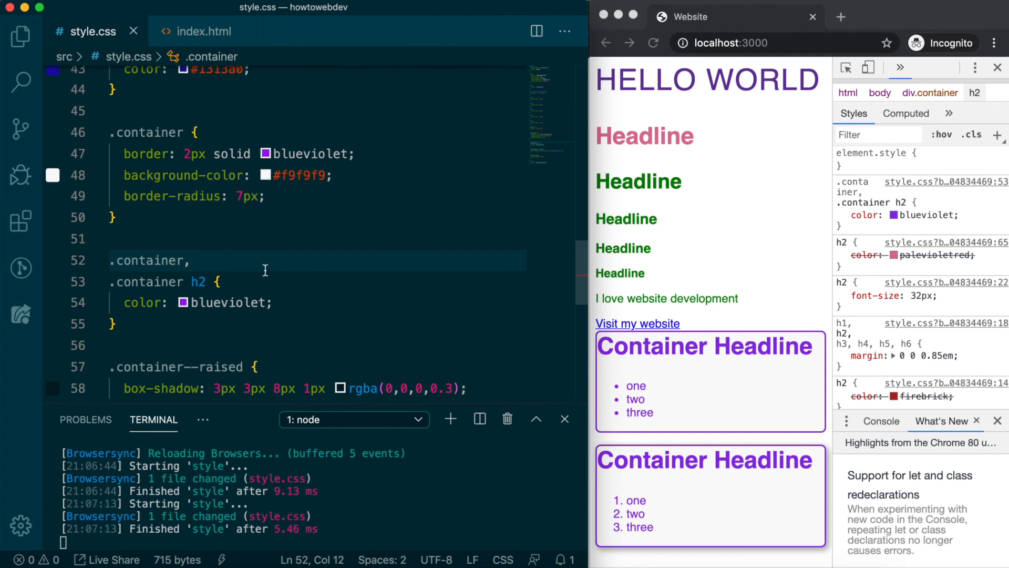